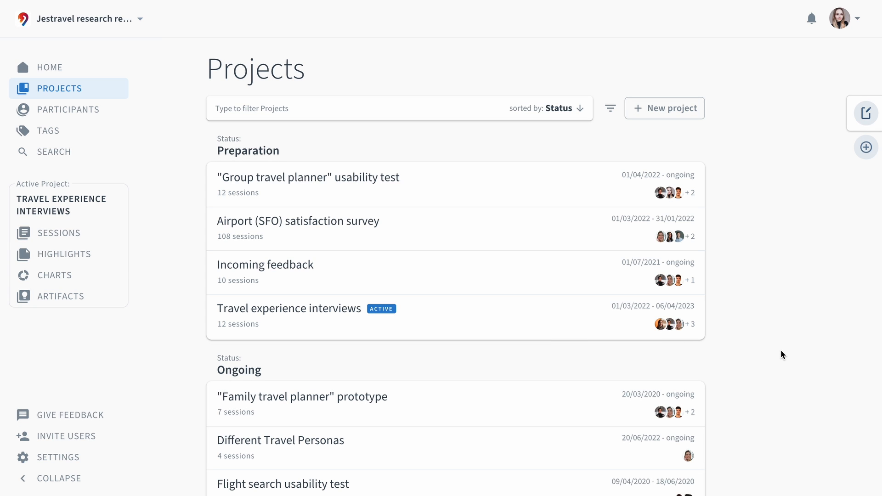
- Open the Travel experience interviews project and show its Project Details page
{"action": "left_click", "coordinate": [289, 309]}
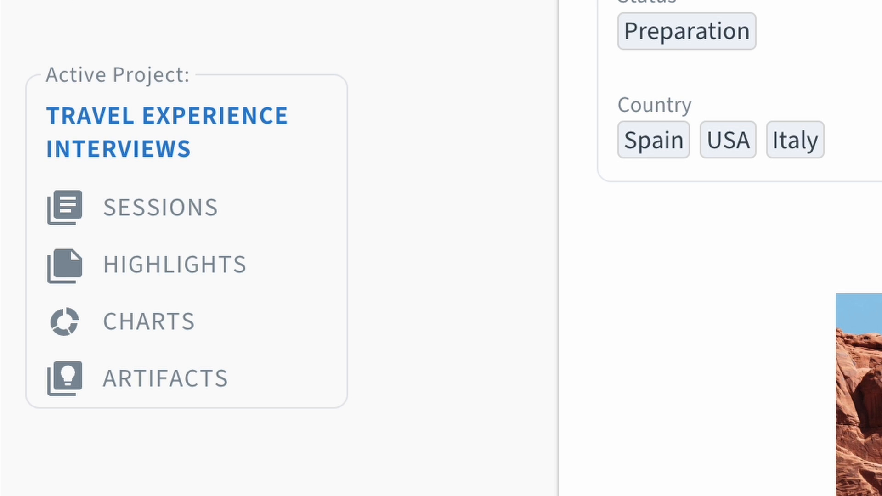
{"action": "left_click", "coordinate": [165, 378]}
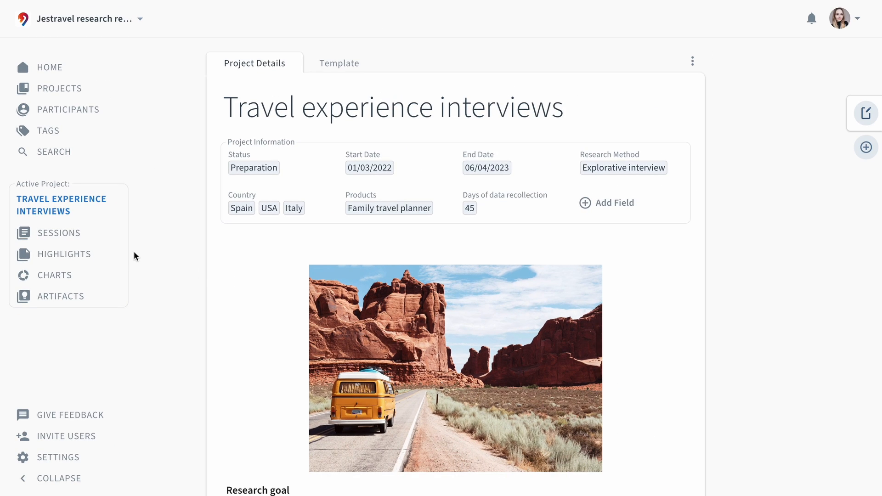
- Show the Sessions list for the Travel experience interviews project
{"action": "left_click", "coordinate": [61, 232]}
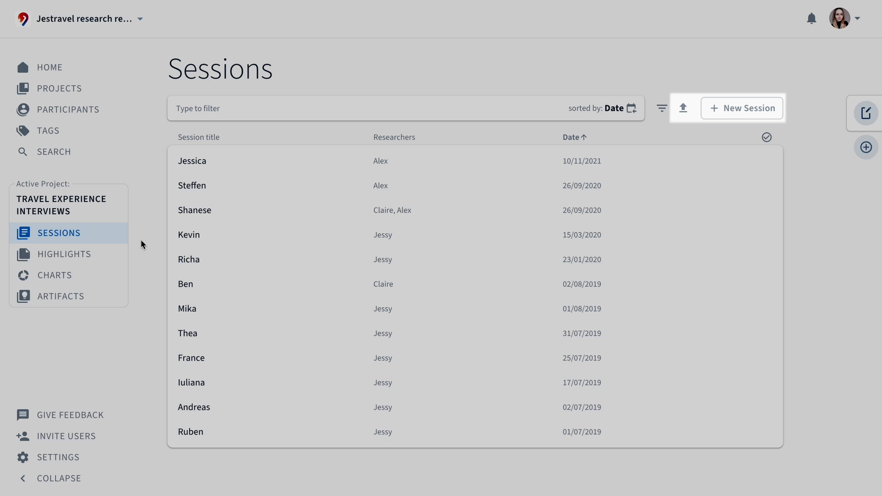
- Open Jessica's 10/11/2021 session and browse its recording, transcript and interview notes
{"action": "left_click", "coordinate": [192, 161]}
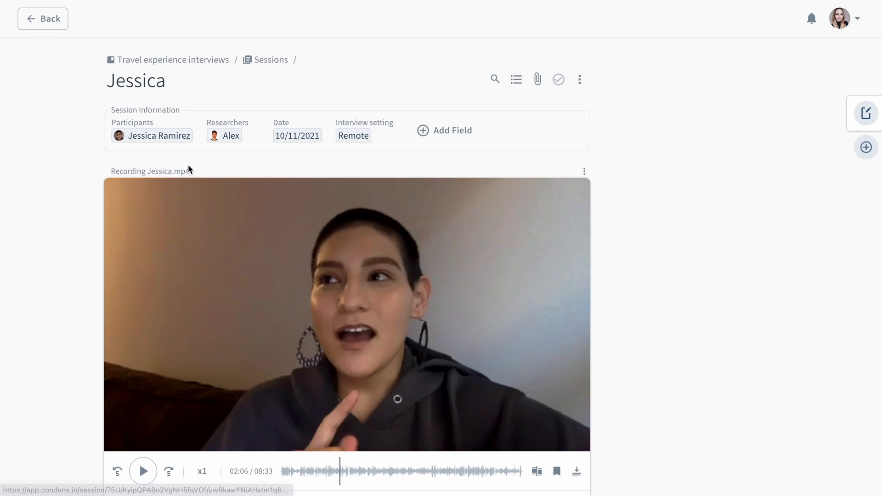
{"action": "mouse_move", "coordinate": [81, 175]}
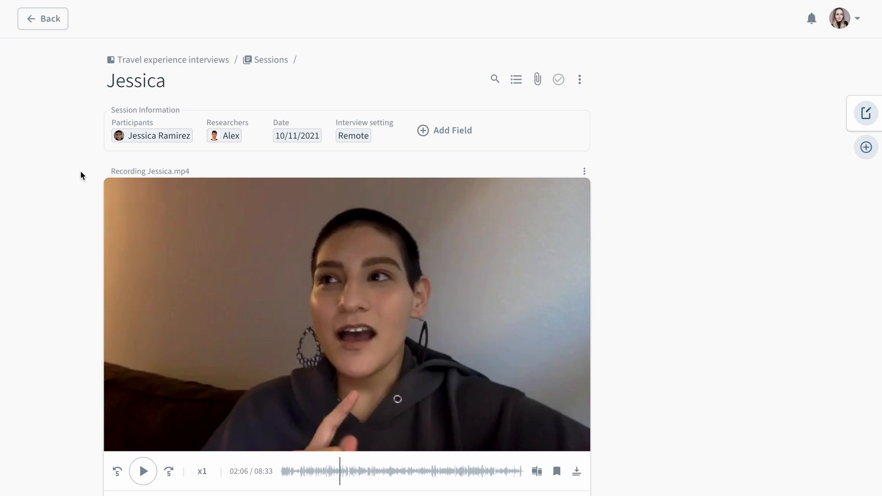
{"action": "left_click", "coordinate": [537, 79]}
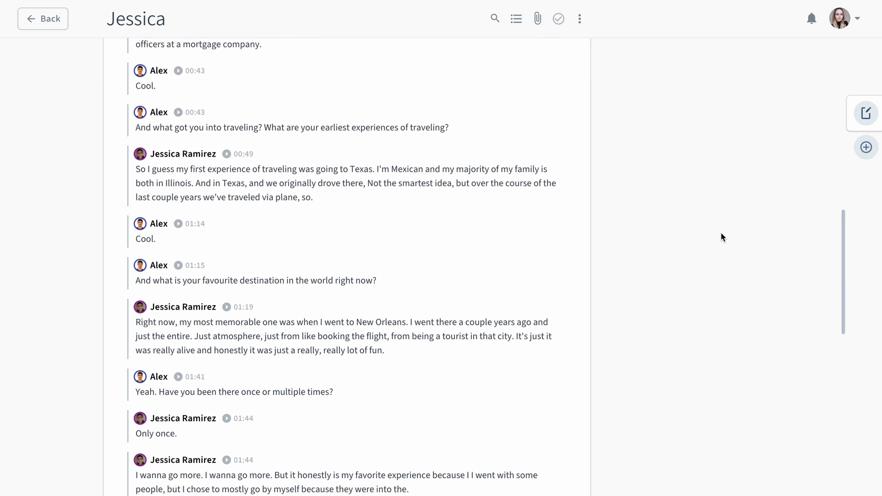
{"action": "scroll", "scroll_direction": "down", "scroll_amount": 3}
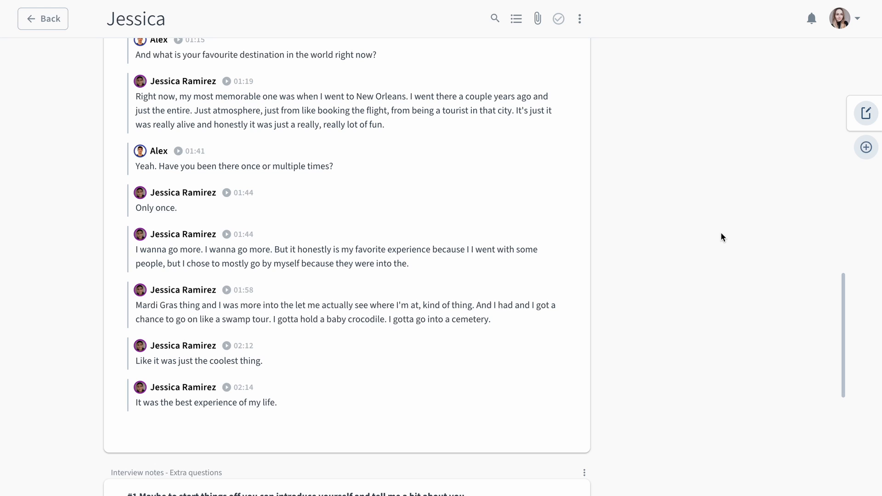
{"action": "scroll", "scroll_direction": "down", "scroll_amount": 3}
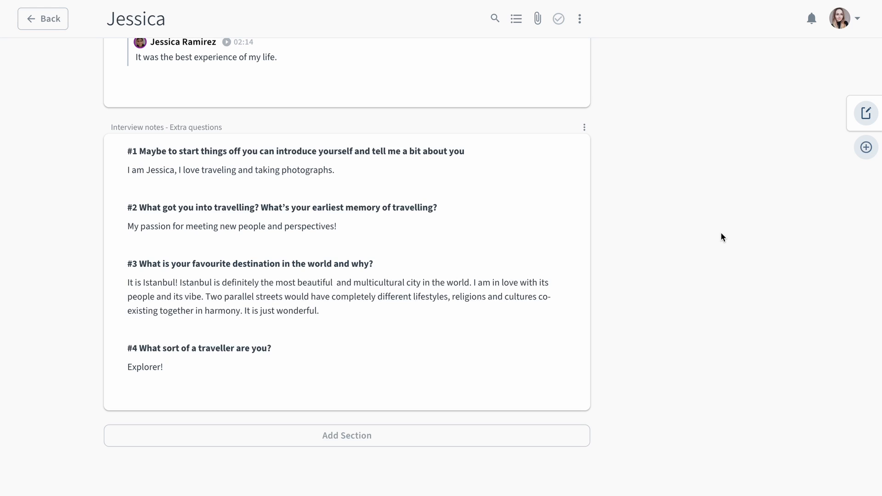
{"action": "scroll", "scroll_direction": "up", "scroll_amount": 3}
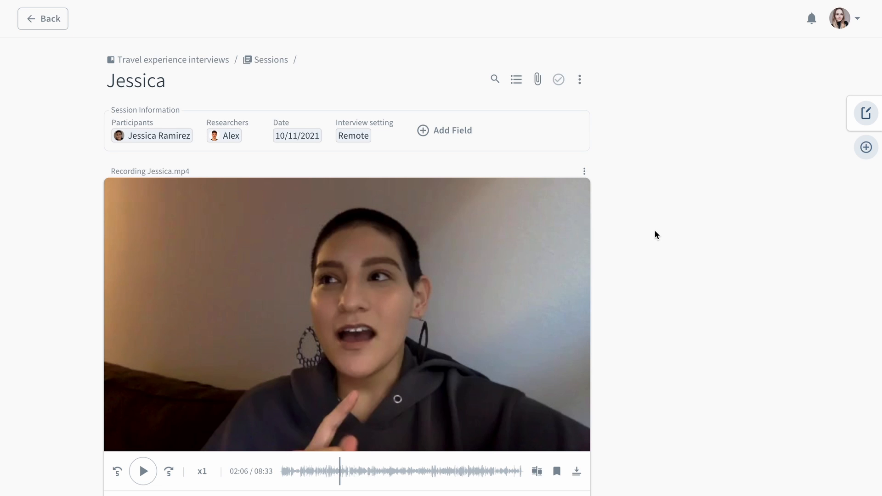
- Tag the Texas sentence Start with traveling and the New Orleans passage Memorable event
{"action": "left_click", "coordinate": [516, 79]}
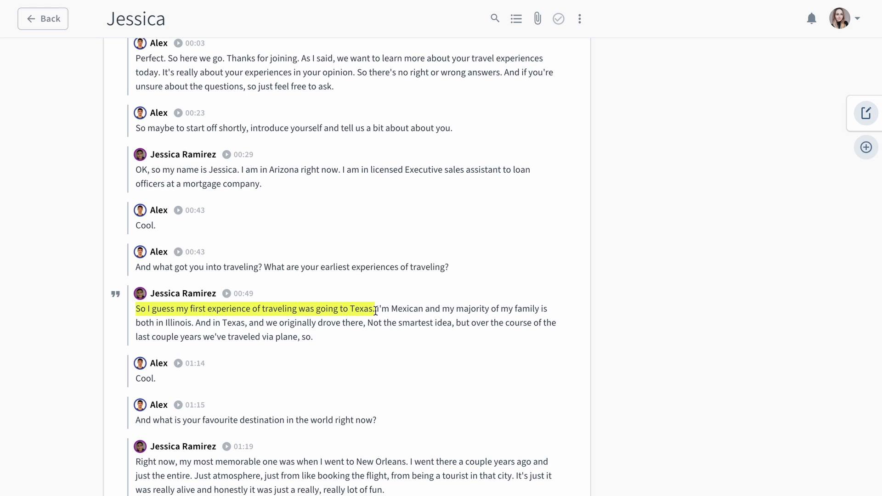
{"action": "left_click", "coordinate": [349, 285]}
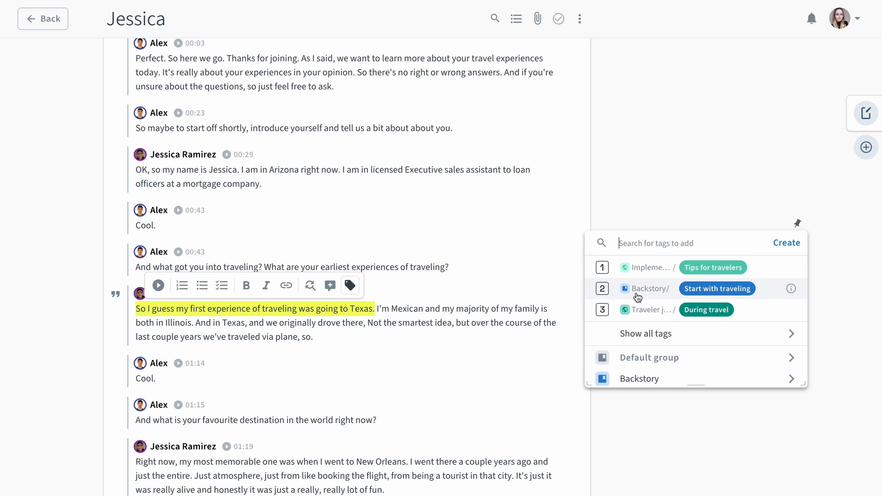
{"action": "left_click", "coordinate": [716, 289]}
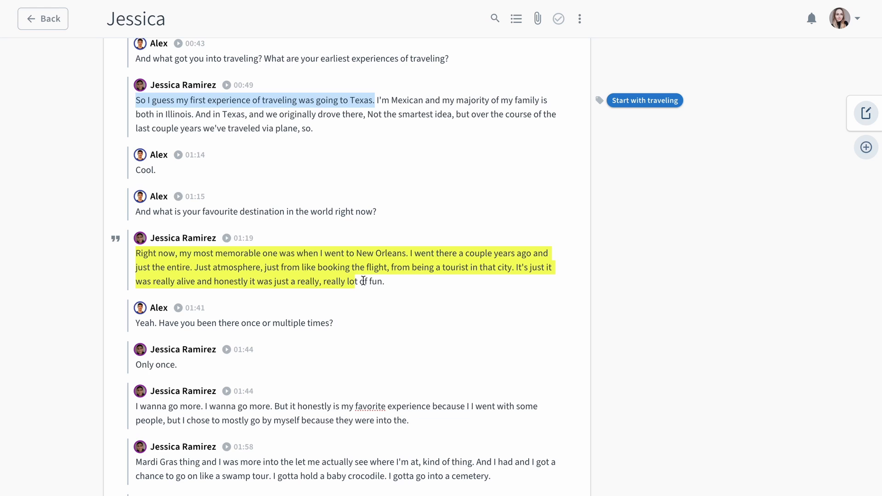
{"action": "left_click", "coordinate": [430, 230]}
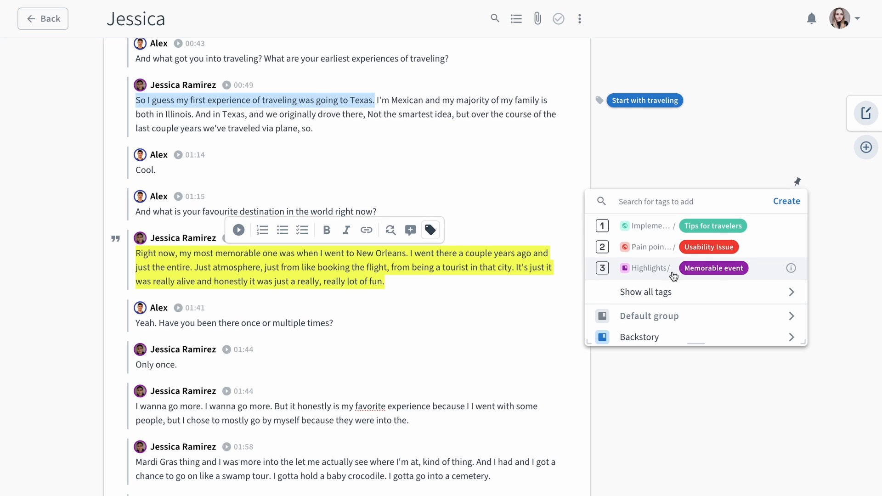
{"action": "left_click", "coordinate": [713, 268]}
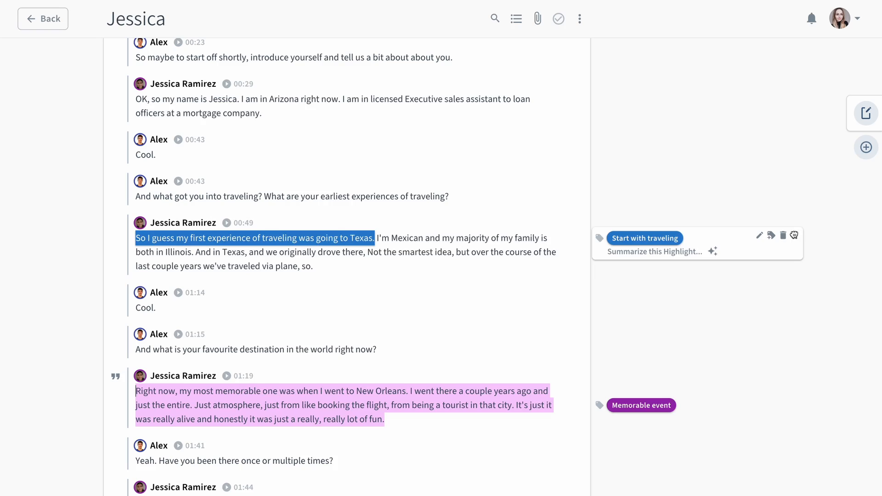
- Generate a summary for the Texas highlight from its details
{"action": "left_click", "coordinate": [794, 235]}
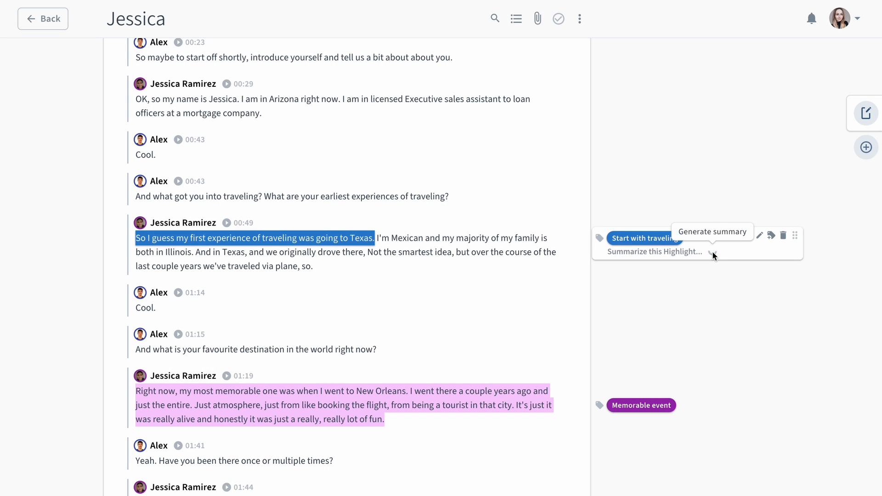
{"action": "left_click", "coordinate": [711, 231]}
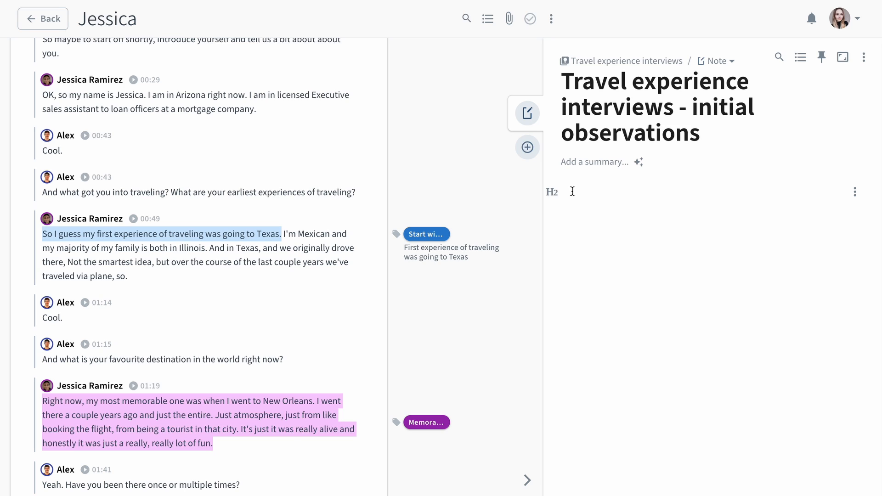
- Head the observations note 'How did the participants start travelling'
{"action": "type", "text": "How d"}
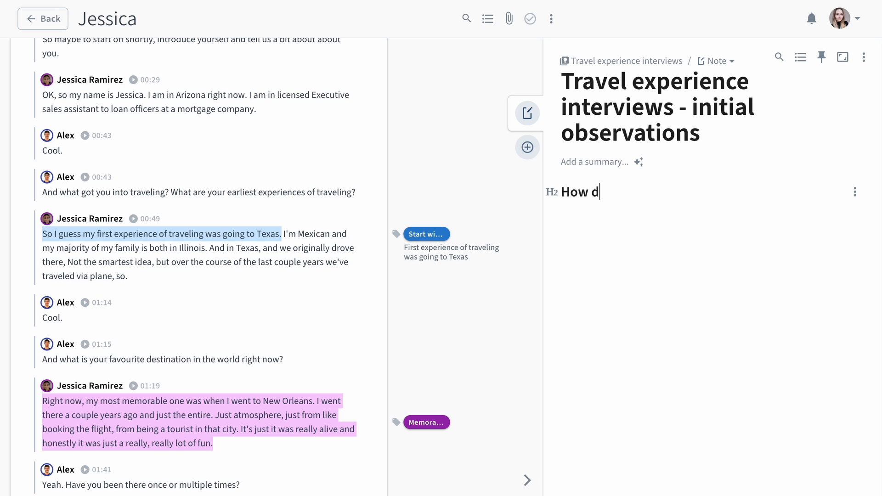
{"action": "type", "text": "id the particip"}
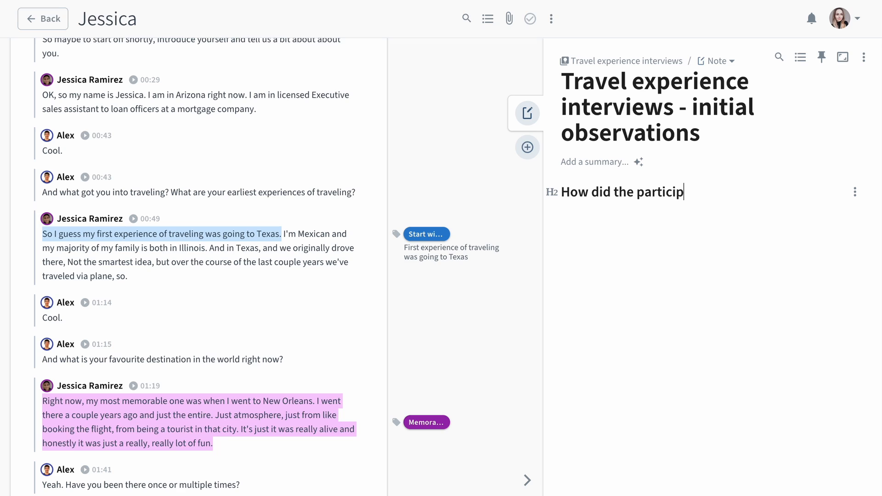
{"action": "type", "text": "ants start"}
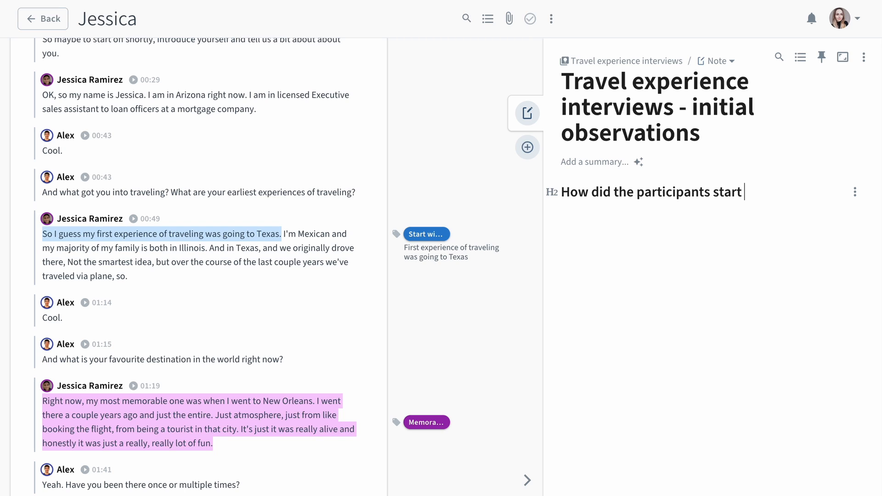
{"action": "type", "text": "travelling"}
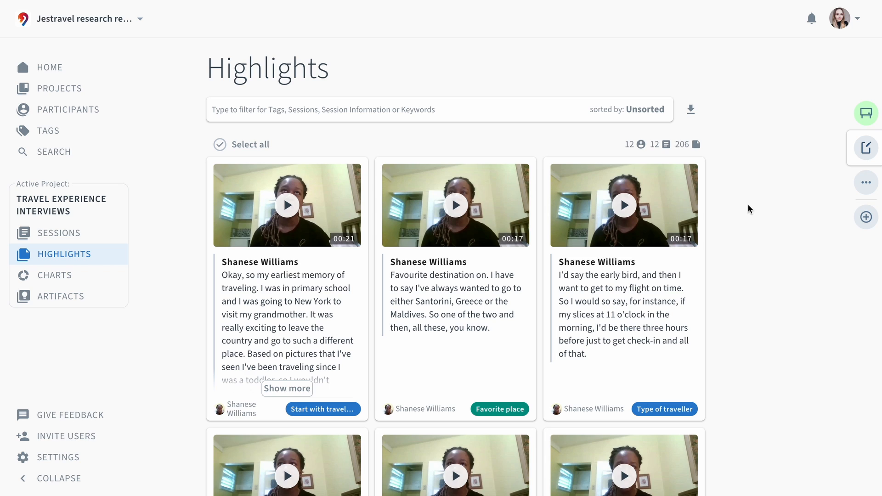
- Filter highlights to the Start with traveling tag and sort them by persona
{"action": "scroll", "scroll_direction": "down", "scroll_amount": 3}
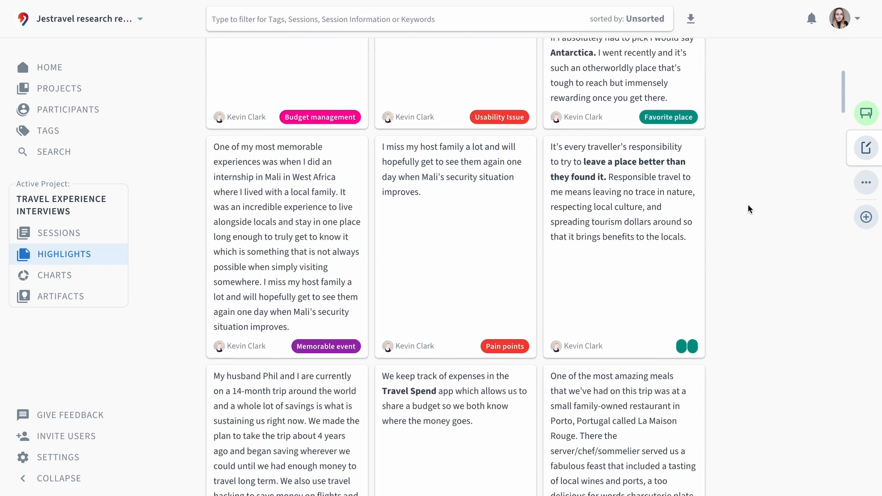
{"action": "scroll", "scroll_direction": "down", "scroll_amount": 3}
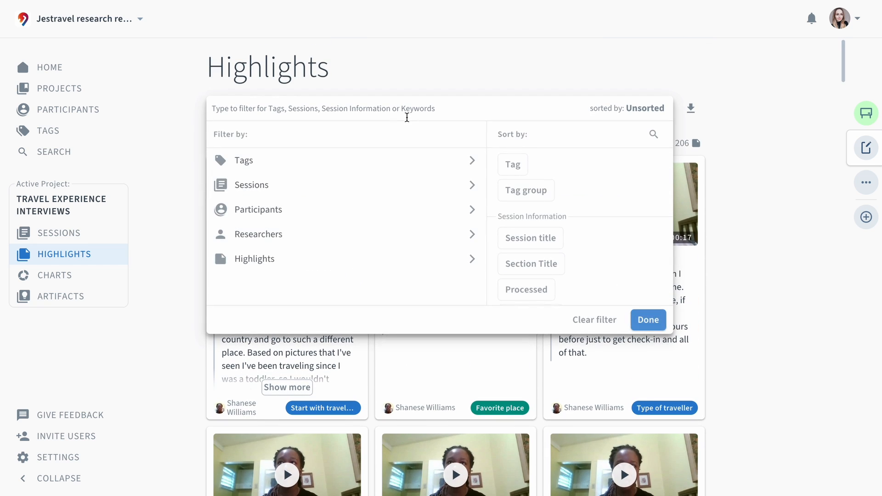
{"action": "type", "text": "start"}
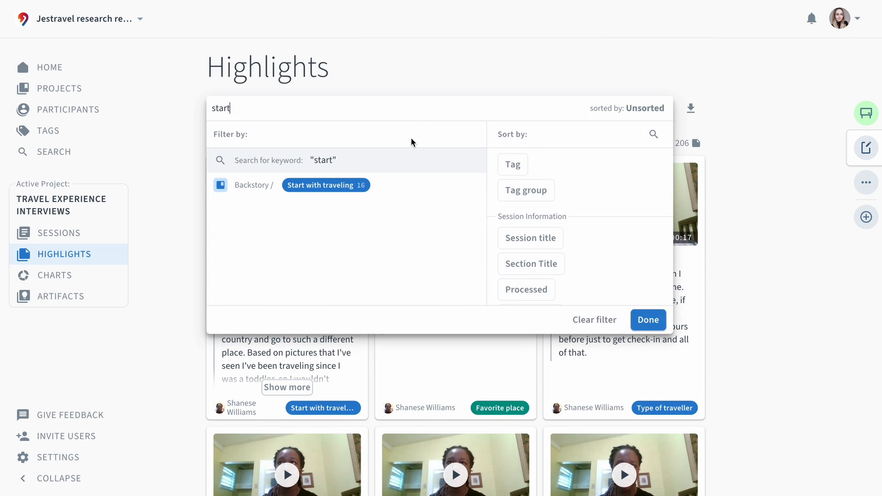
{"action": "left_click", "coordinate": [321, 185]}
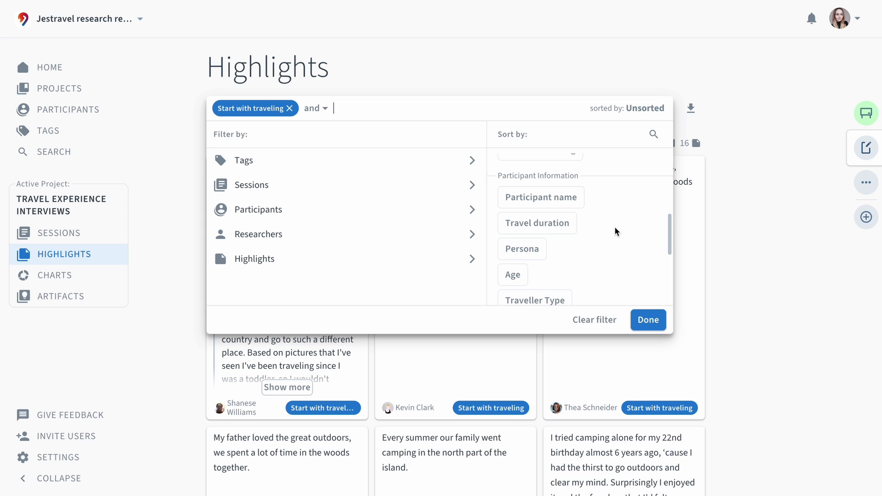
{"action": "left_click", "coordinate": [648, 320]}
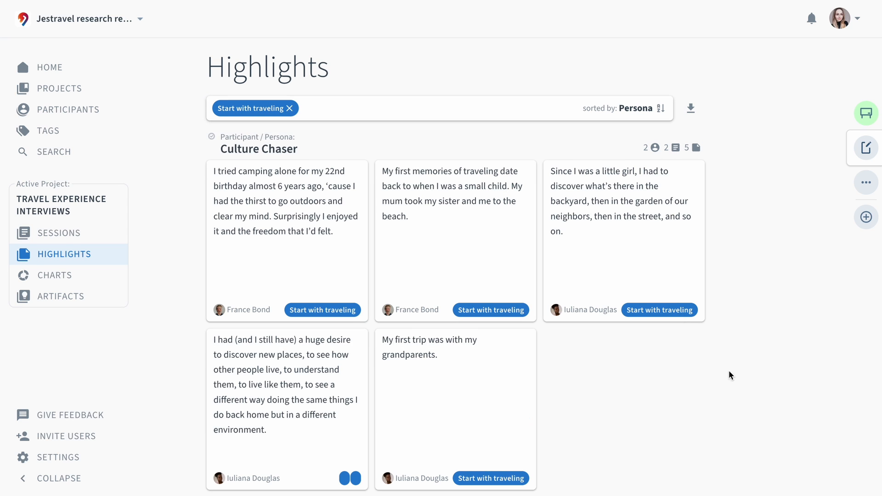
{"action": "mouse_move", "coordinate": [781, 380]}
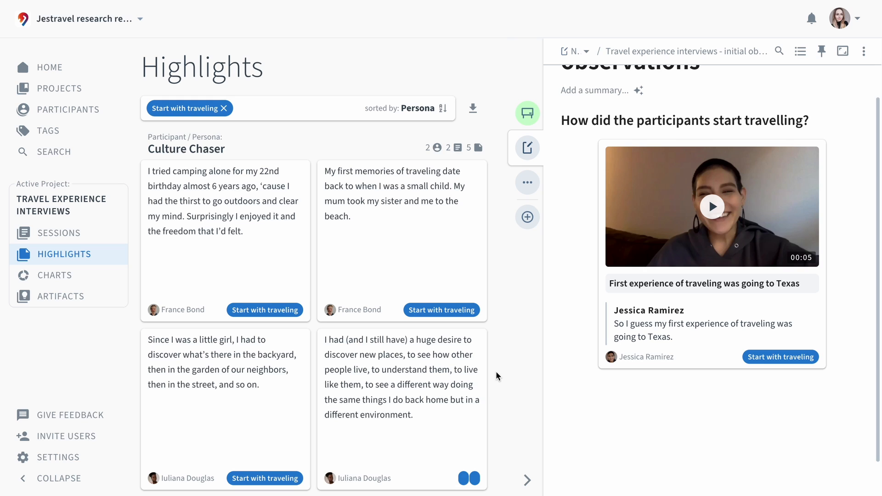
- Cluster start-travelling highlights into the note and add a 'Conclusion' text block to the journey map
{"action": "scroll", "scroll_direction": "down", "scroll_amount": 3}
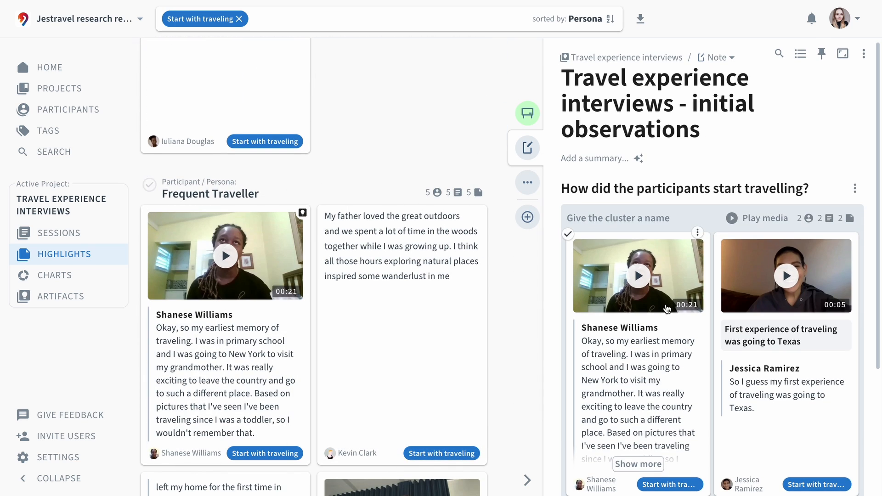
{"action": "scroll", "scroll_direction": "down", "scroll_amount": 3}
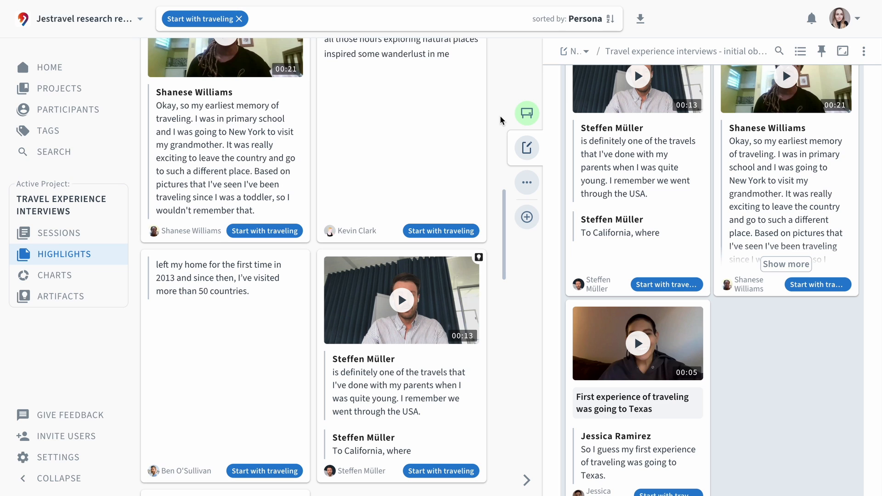
{"action": "mouse_move", "coordinate": [525, 114]}
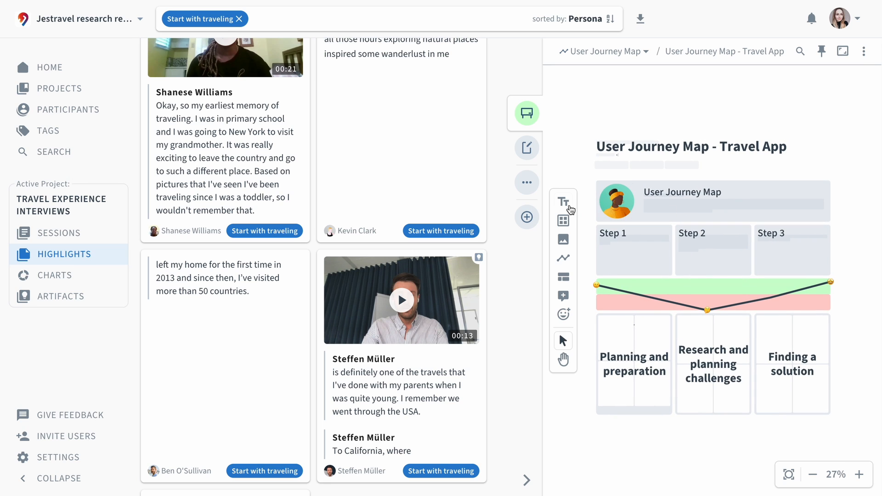
{"action": "left_click", "coordinate": [563, 201]}
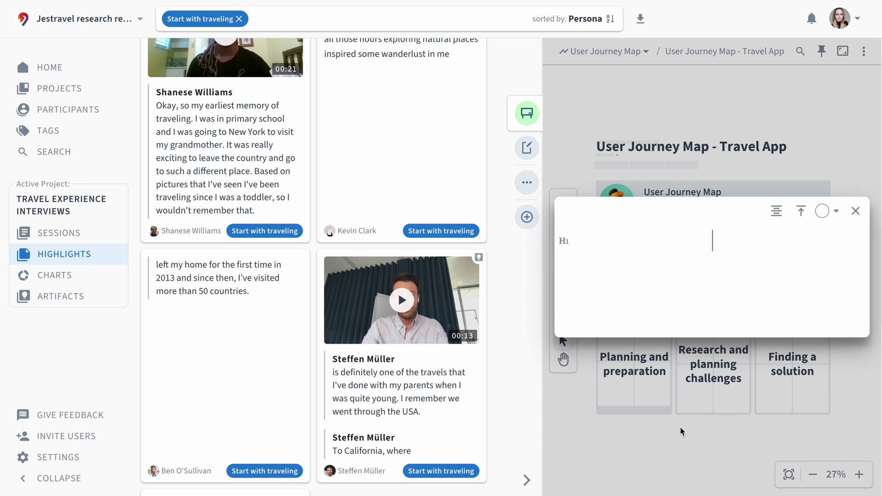
{"action": "type", "text": "Conclusions:"}
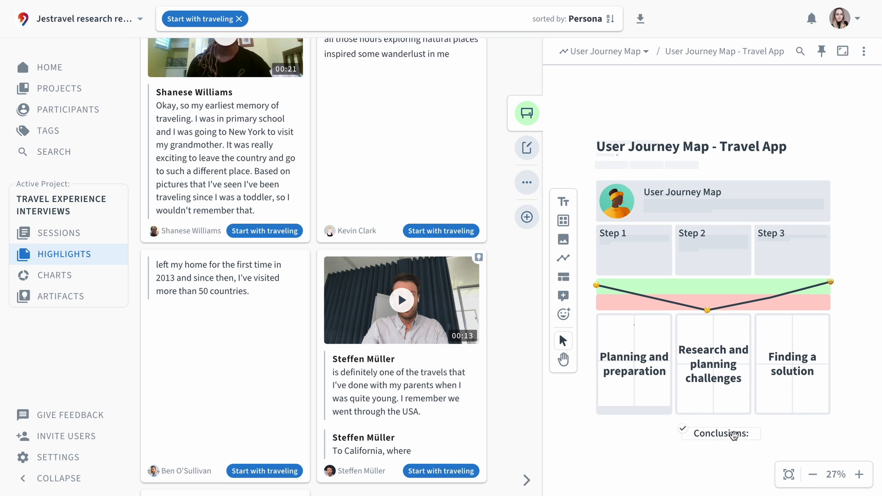
{"action": "mouse_move", "coordinate": [526, 236]}
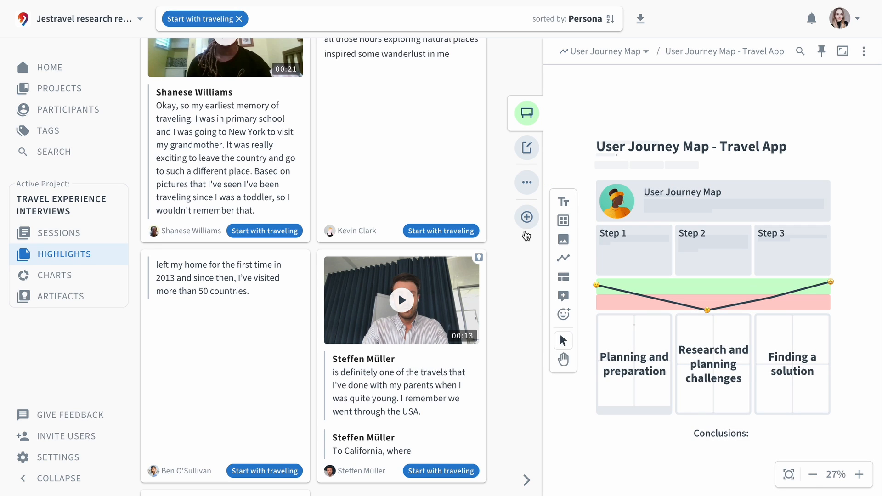
{"action": "left_click", "coordinate": [527, 217]}
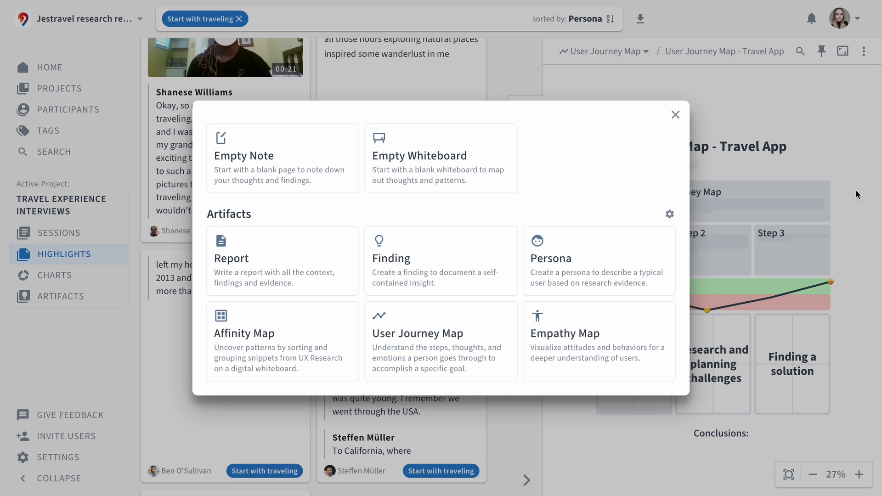
{"action": "left_click", "coordinate": [54, 275]}
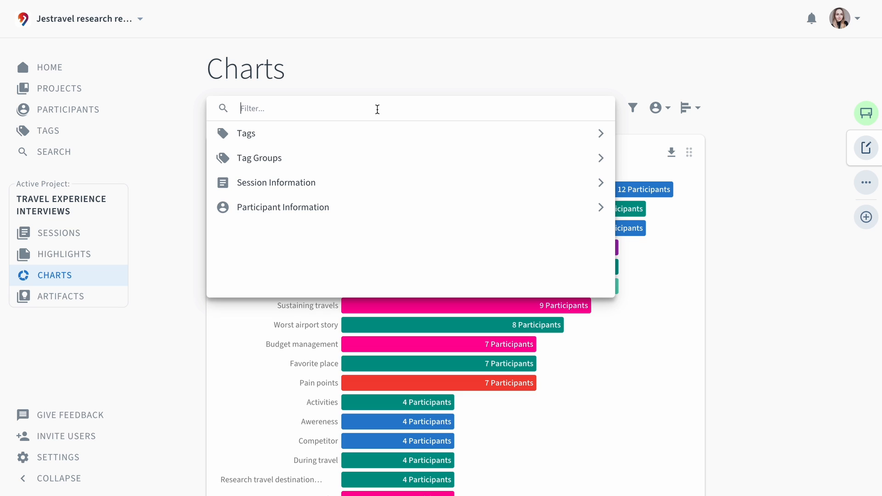
- Add a Persona pie chart titled 'Our sample' to the initial observations note
{"action": "left_click", "coordinate": [282, 206]}
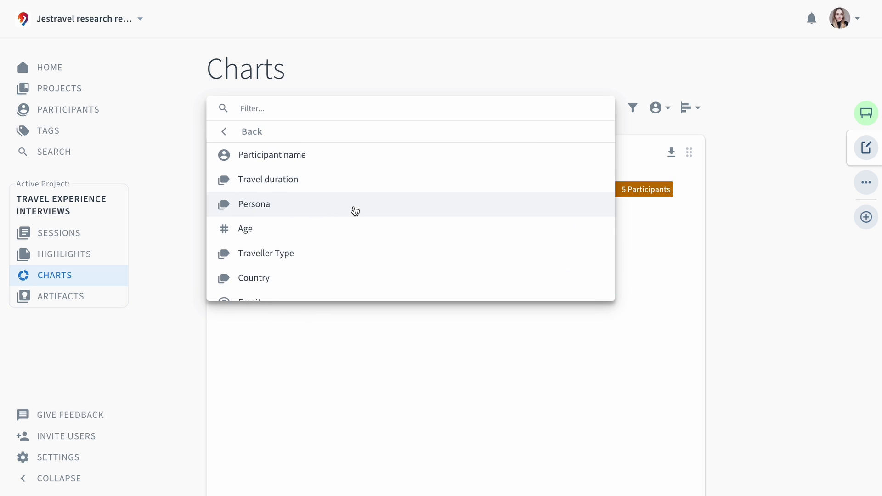
{"action": "left_click", "coordinate": [254, 204]}
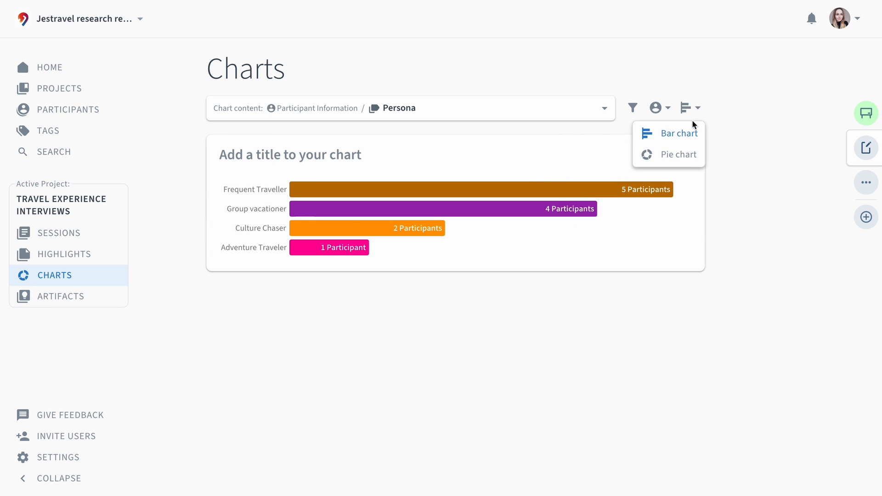
{"action": "left_click", "coordinate": [679, 155]}
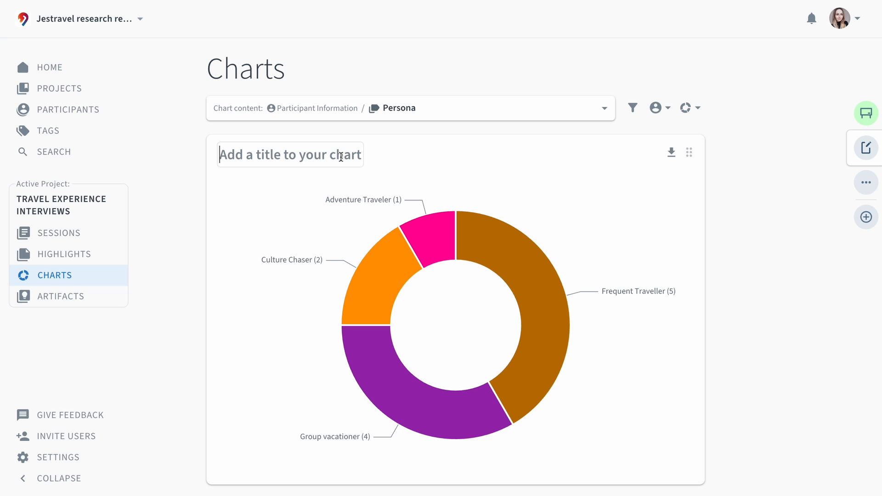
{"action": "type", "text": "Our sample"}
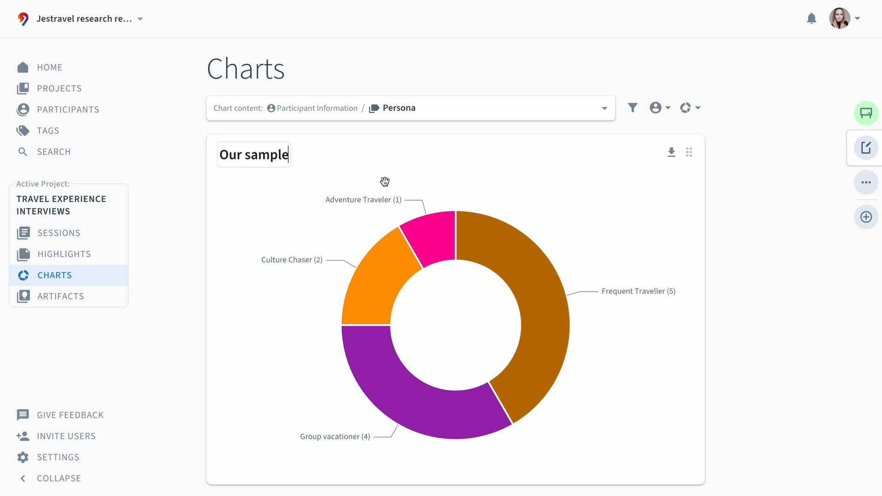
{"action": "left_click", "coordinate": [866, 148]}
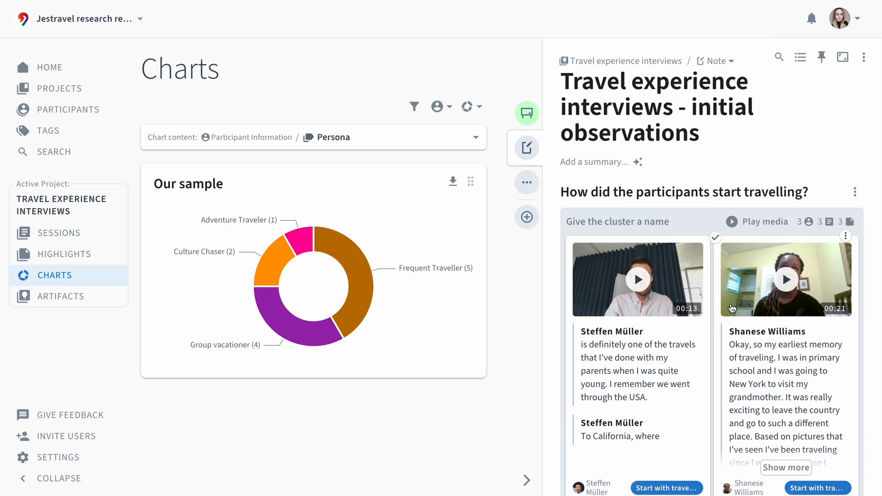
- Review the note and go to the project's Artifacts page
{"action": "scroll", "scroll_direction": "down", "scroll_amount": 3}
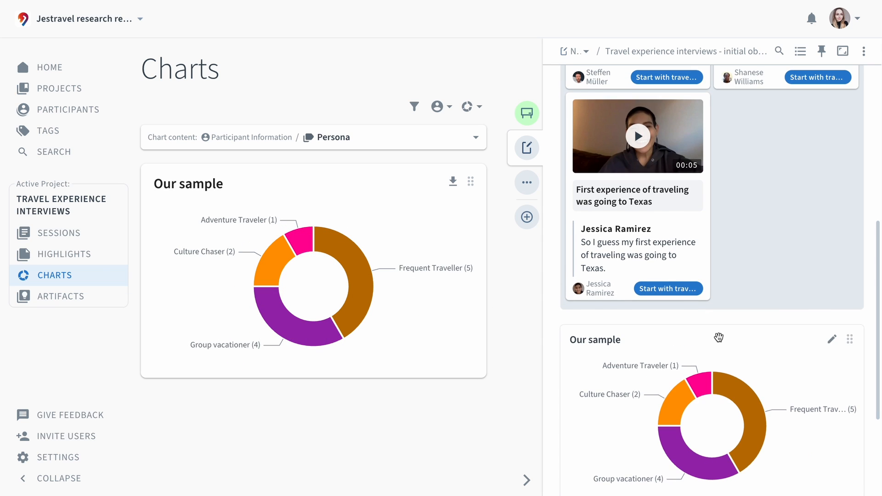
{"action": "scroll", "scroll_direction": "down", "scroll_amount": 3}
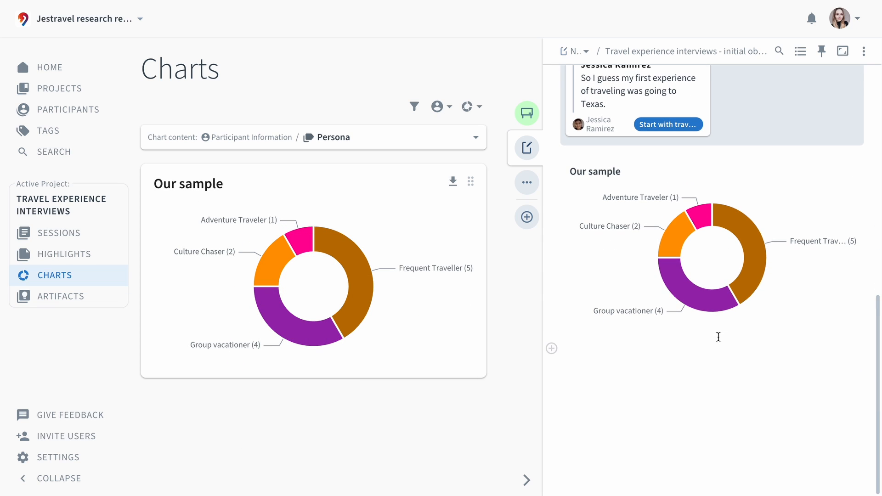
{"action": "left_click", "coordinate": [61, 296]}
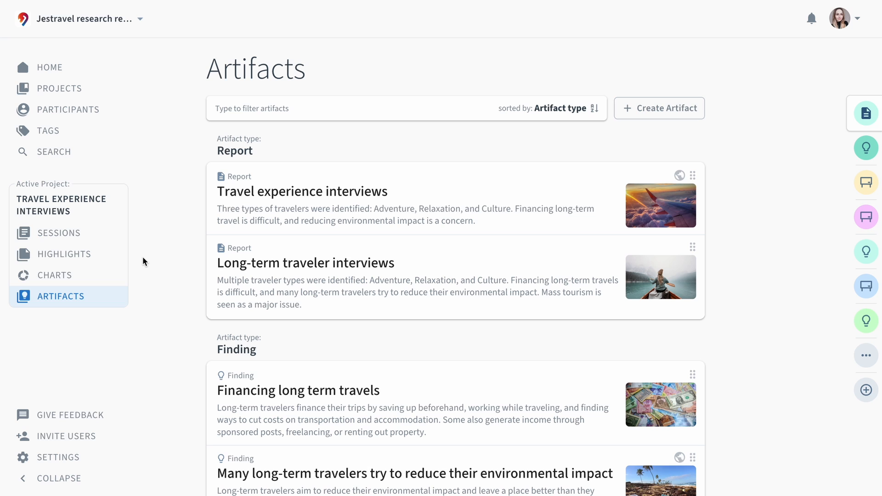
{"action": "scroll", "scroll_direction": "down", "scroll_amount": 3}
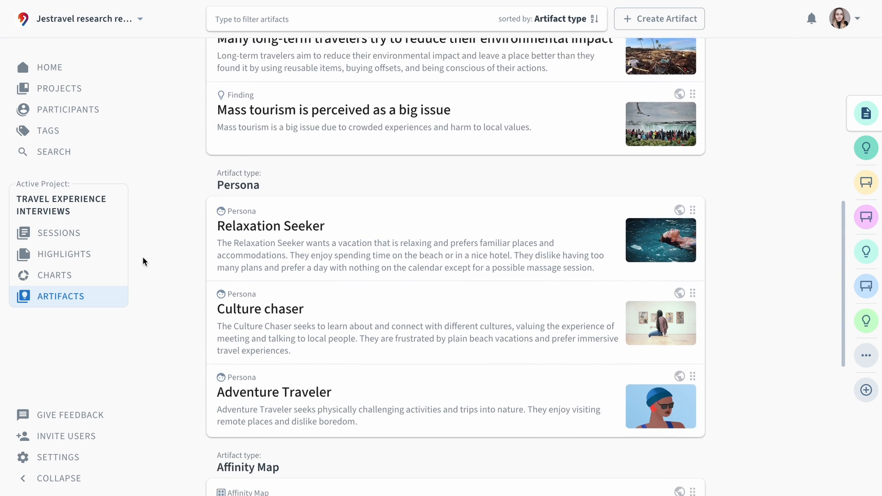
{"action": "scroll", "scroll_direction": "down", "scroll_amount": 3}
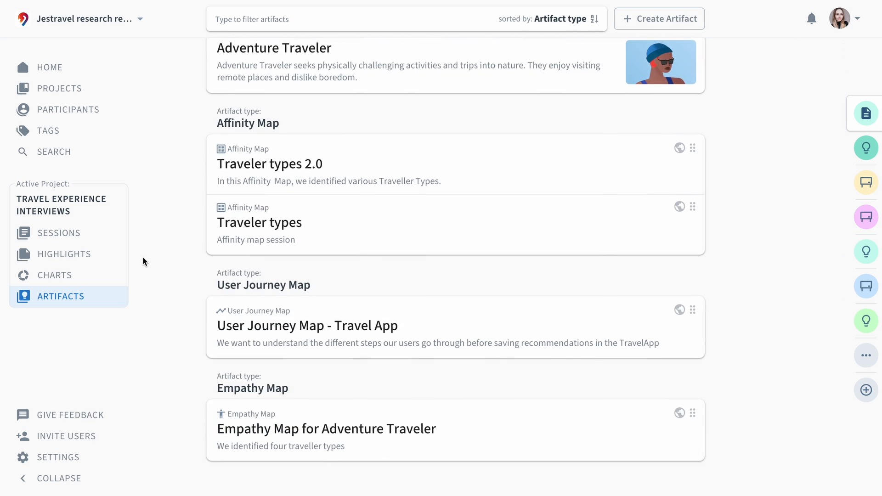
{"action": "scroll", "scroll_direction": "up", "scroll_amount": 3}
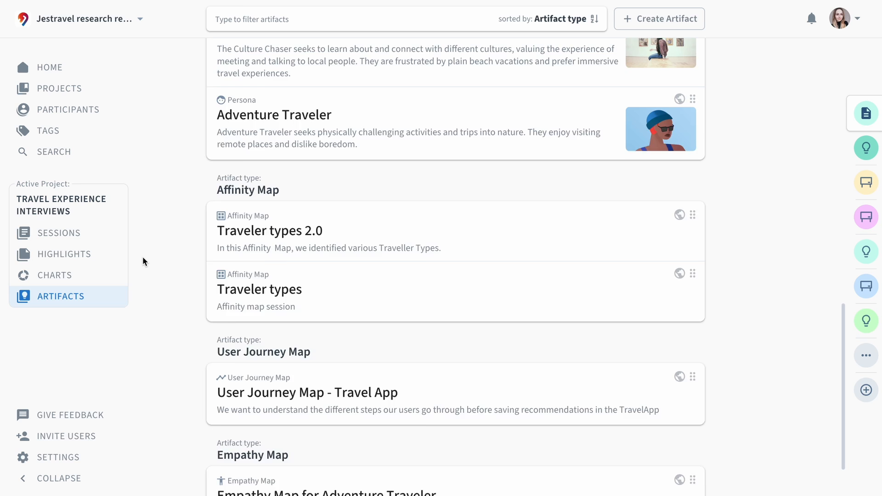
{"action": "scroll", "scroll_direction": "up", "scroll_amount": 3}
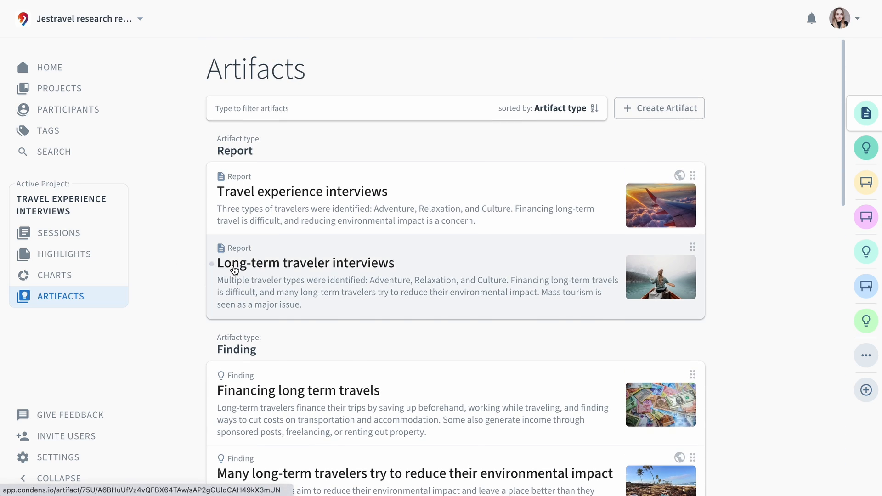
- Open the Long-term traveler interviews report and browse to the financing long-term travels finding
{"action": "left_click", "coordinate": [307, 263]}
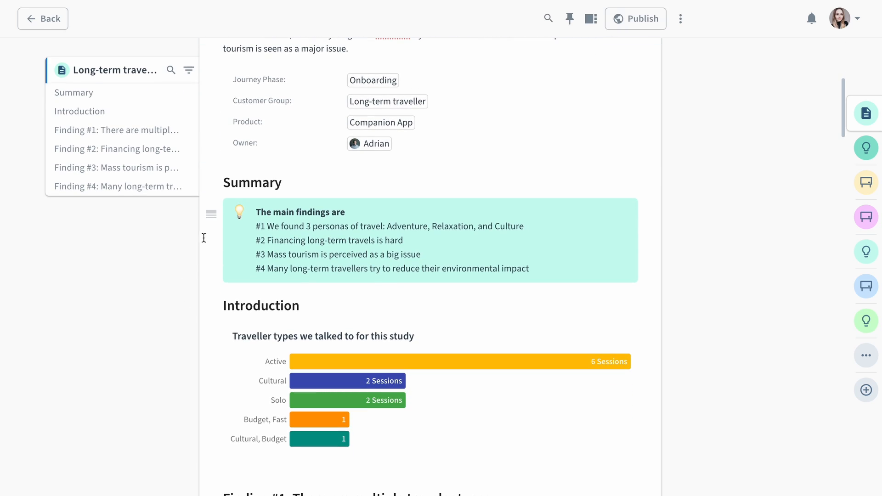
{"action": "left_click", "coordinate": [212, 214]}
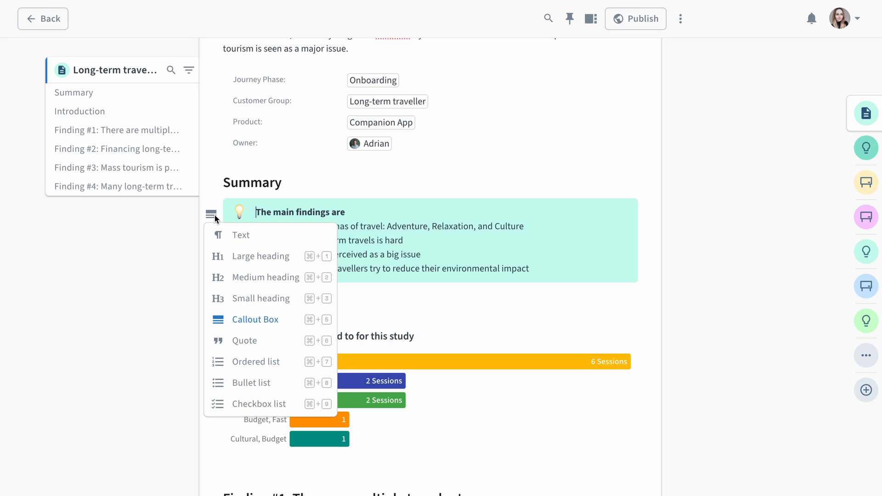
{"action": "mouse_move", "coordinate": [142, 320]}
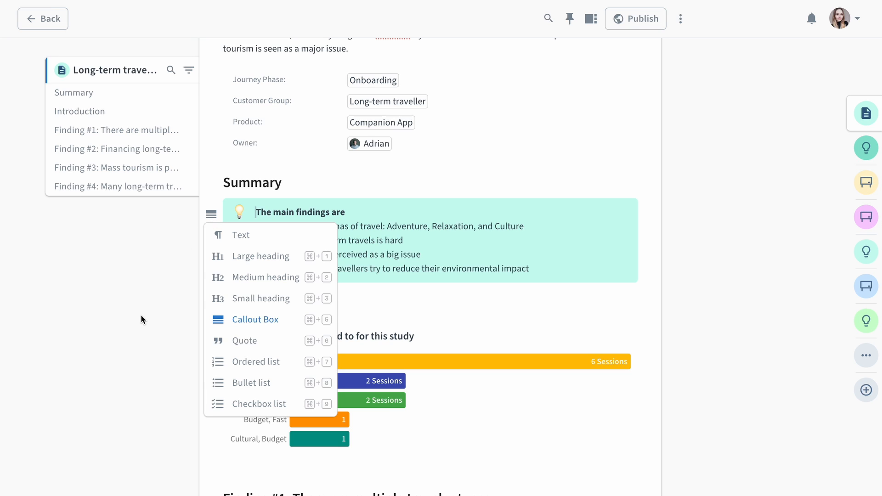
{"action": "scroll", "scroll_direction": "down", "scroll_amount": 3}
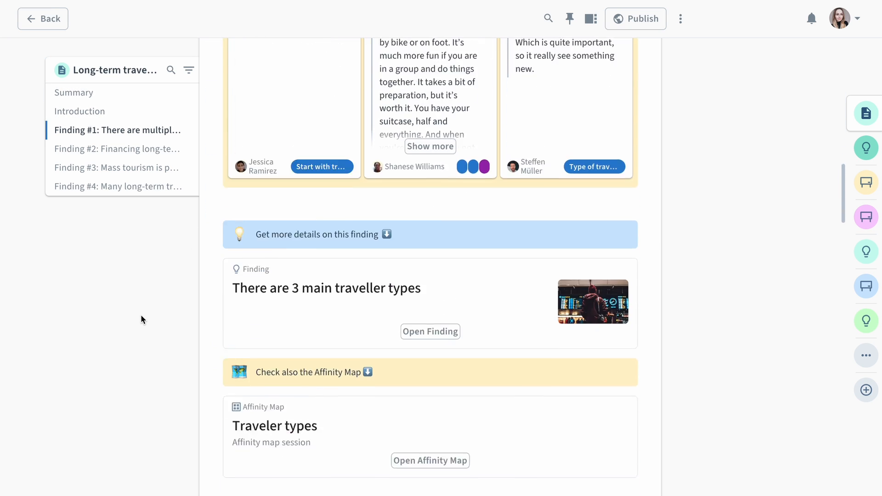
{"action": "left_click", "coordinate": [117, 149]}
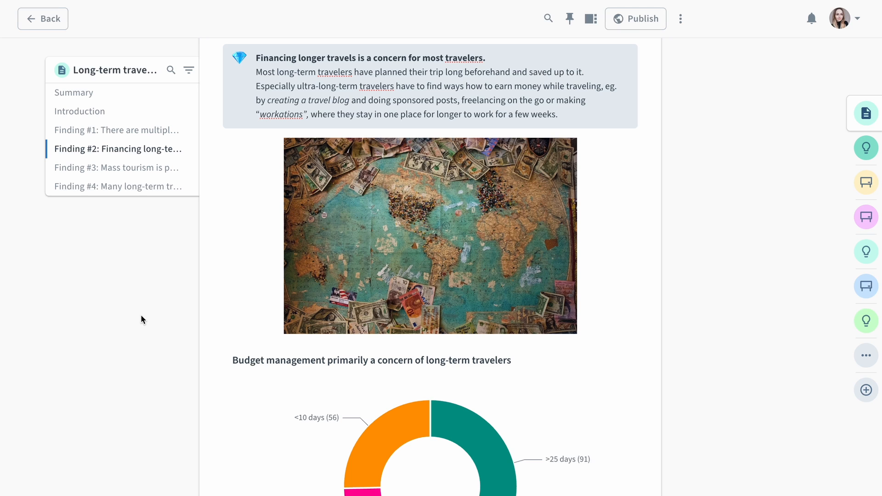
{"action": "mouse_move", "coordinate": [607, 33]}
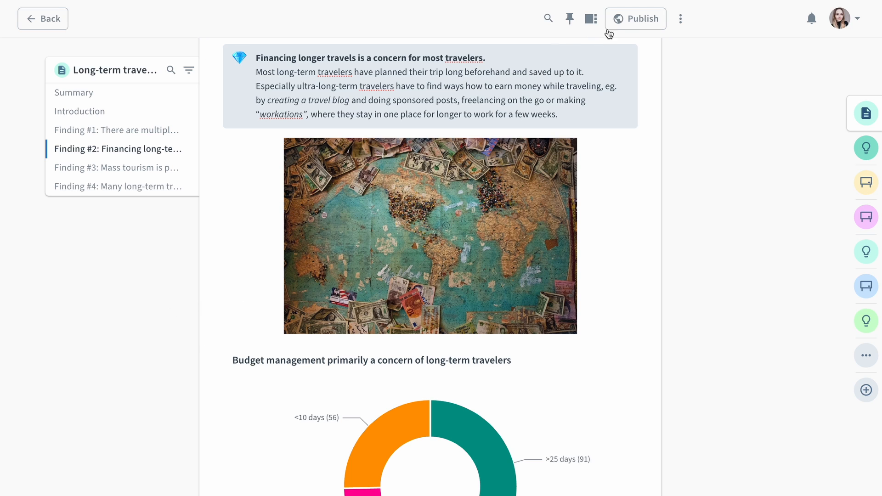
- Publish the report to the research repository magazine
{"action": "left_click", "coordinate": [635, 18]}
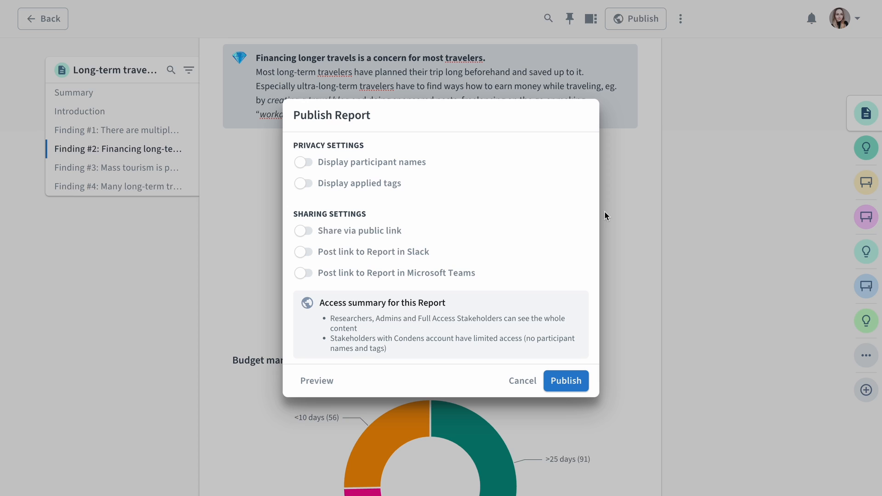
{"action": "left_click", "coordinate": [565, 380]}
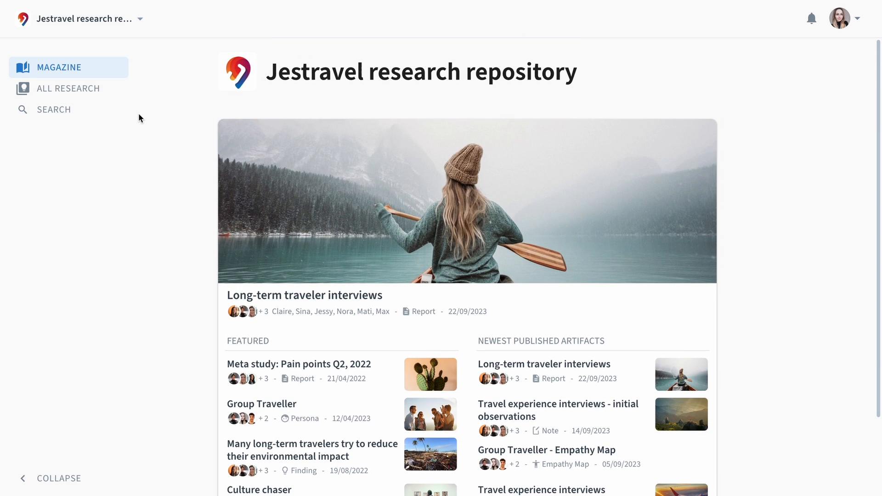
- Read the published report in the Magazine and preview its 3 main traveller types finding
{"action": "left_click", "coordinate": [70, 88]}
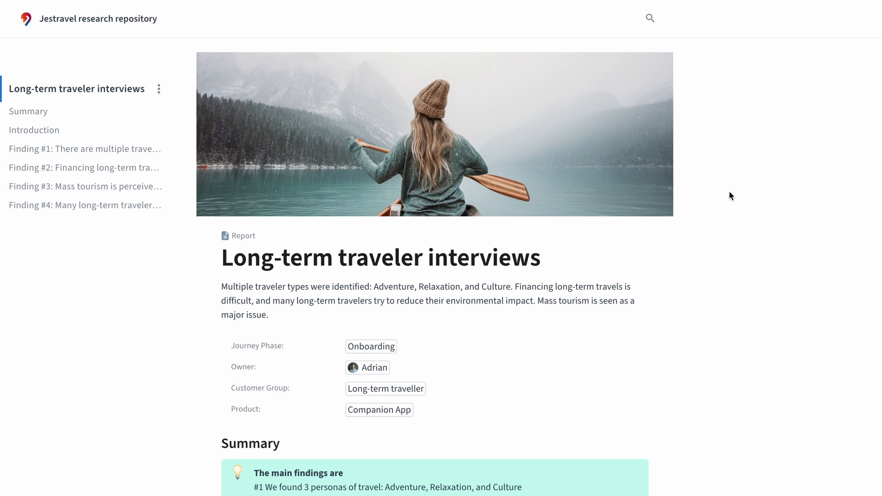
{"action": "scroll", "scroll_direction": "down", "scroll_amount": 3}
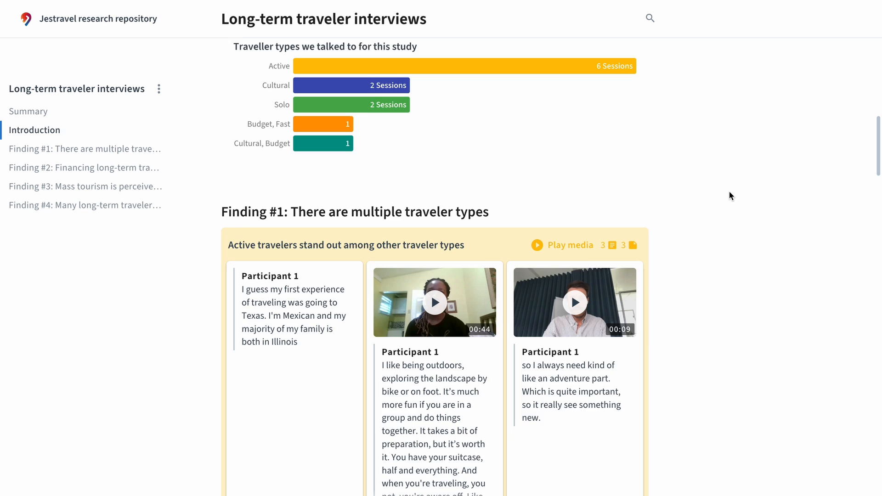
{"action": "scroll", "scroll_direction": "down", "scroll_amount": 3}
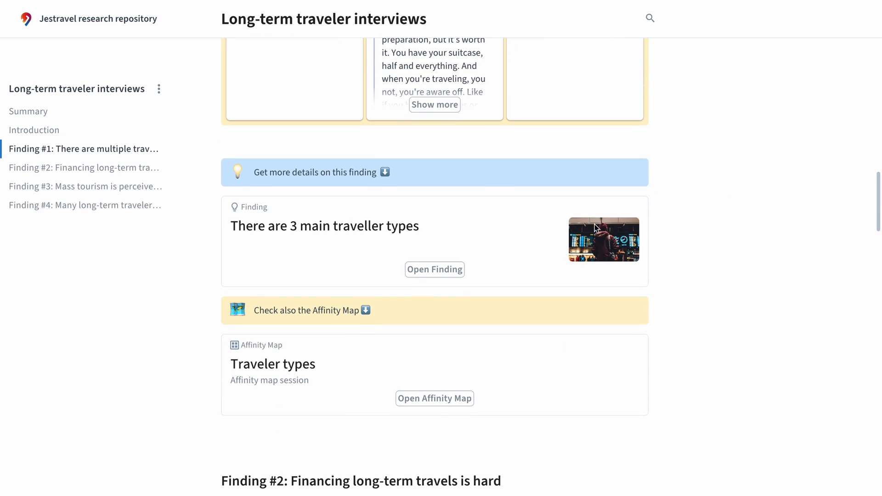
{"action": "left_click", "coordinate": [434, 269]}
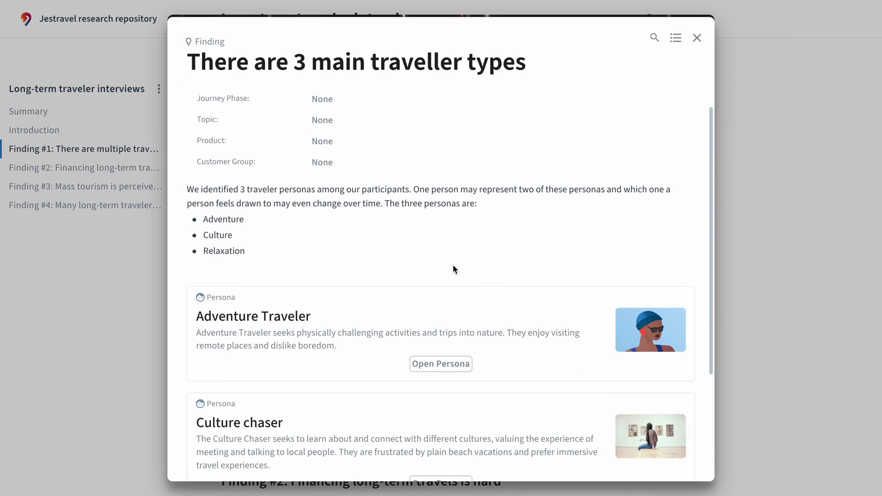
{"action": "left_click", "coordinate": [696, 38]}
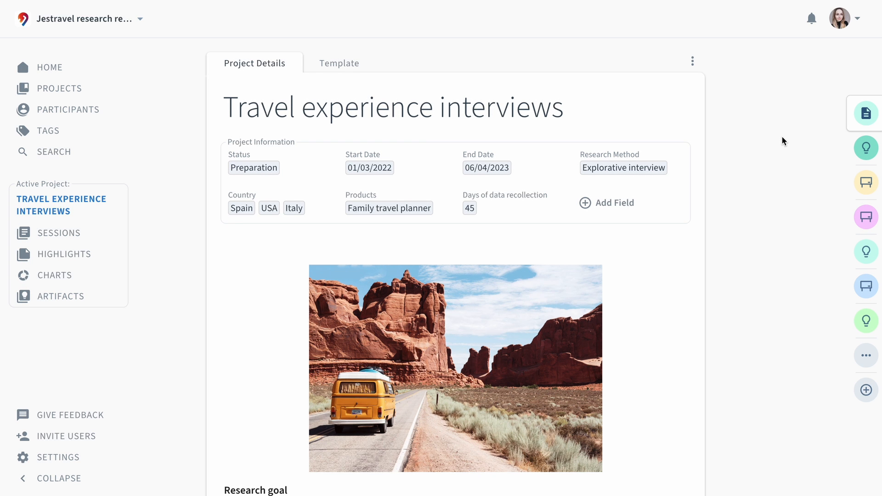
- Return to the project page and bring up the account options menu
{"action": "left_click", "coordinate": [839, 18]}
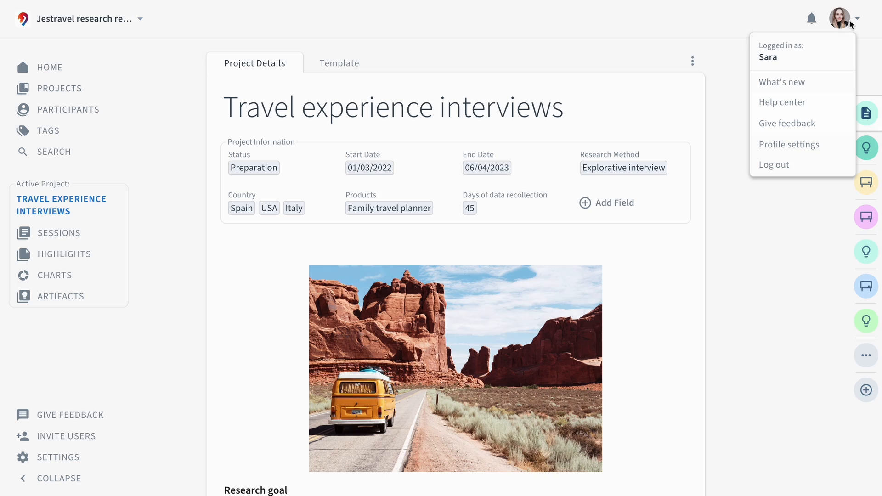